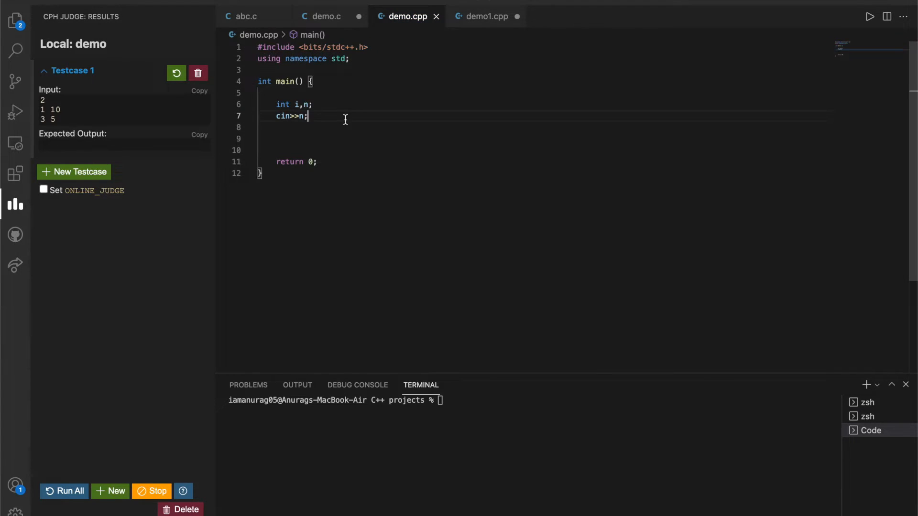
Navigate Finder to /usr/local/include using Go to Folder with the typed path.
{"action": "left_click", "coordinate": [870, 16]}
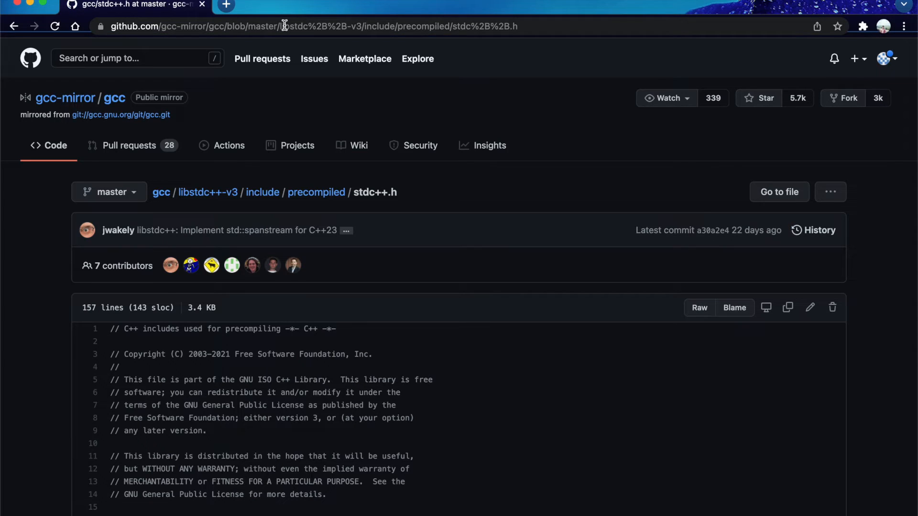
{"action": "scroll", "scroll_direction": "down", "scroll_amount": 3}
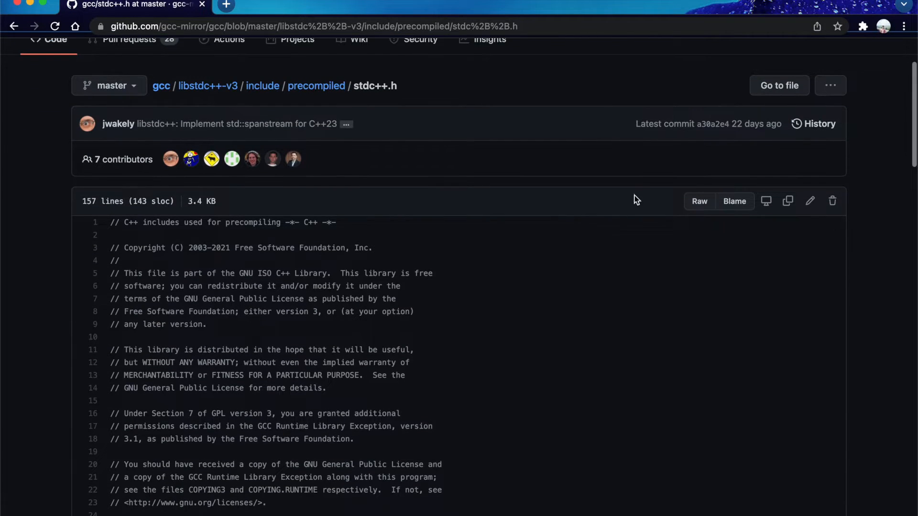
{"action": "scroll", "scroll_direction": "down", "scroll_amount": 3}
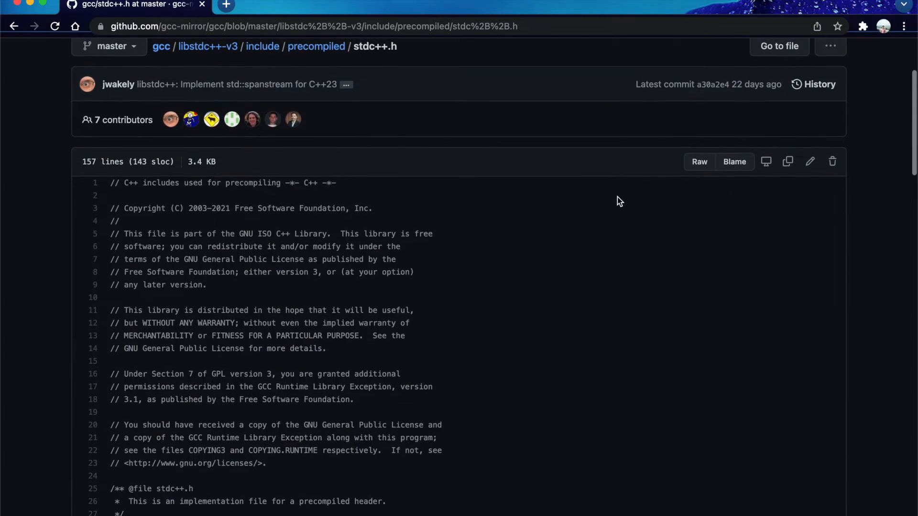
{"action": "scroll", "scroll_direction": "down", "scroll_amount": 3}
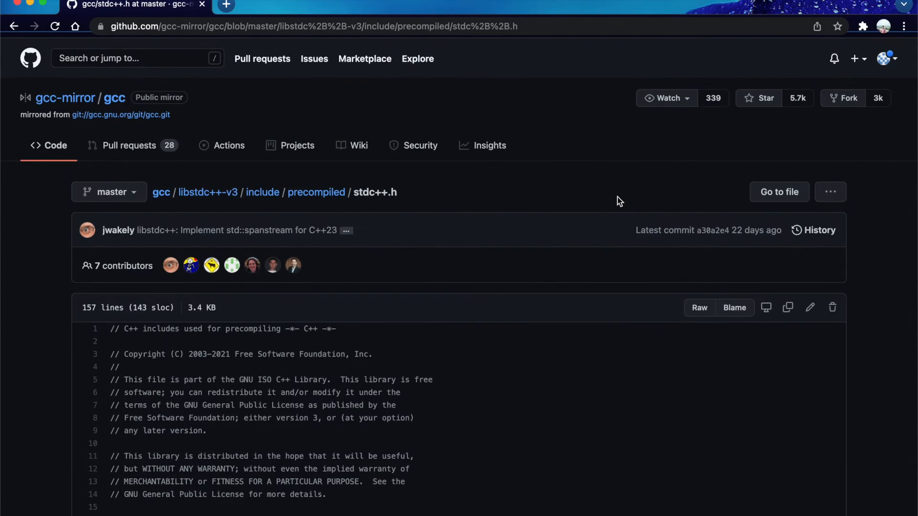
{"action": "scroll", "scroll_direction": "down", "scroll_amount": 3}
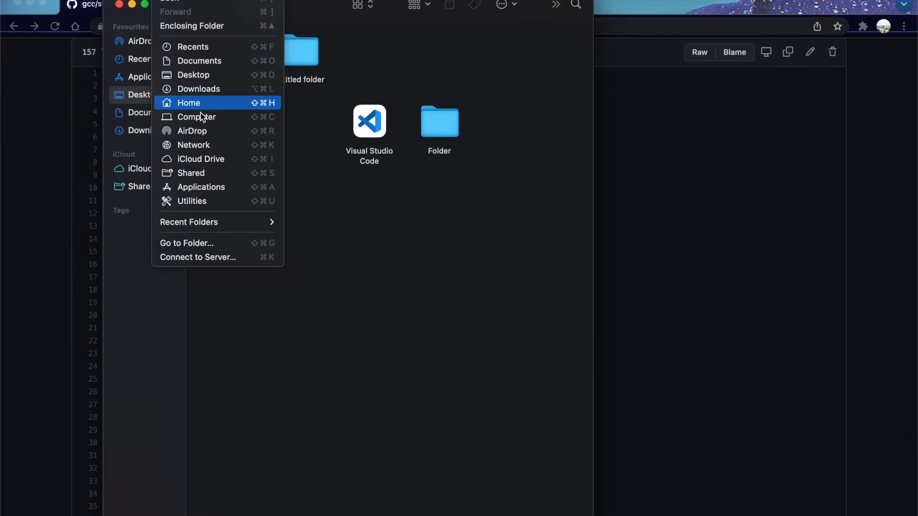
{"action": "mouse_move", "coordinate": [208, 244]}
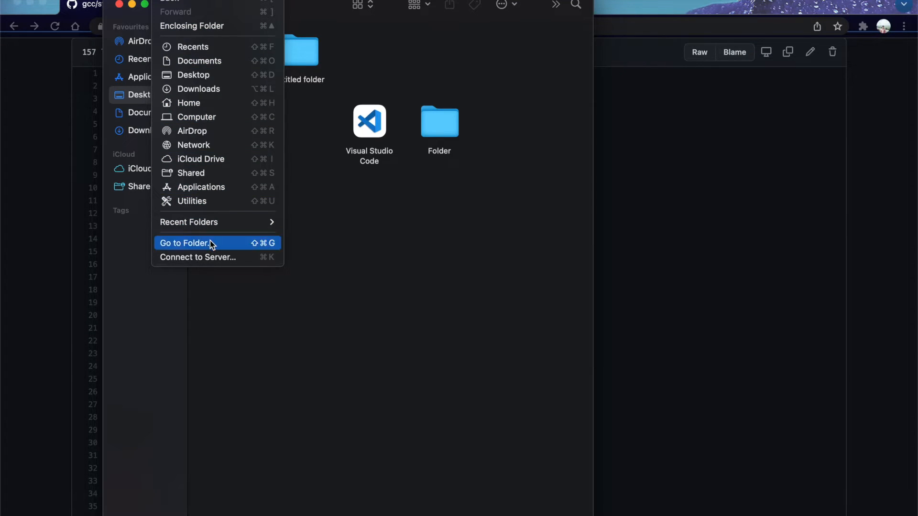
{"action": "left_click", "coordinate": [185, 243]}
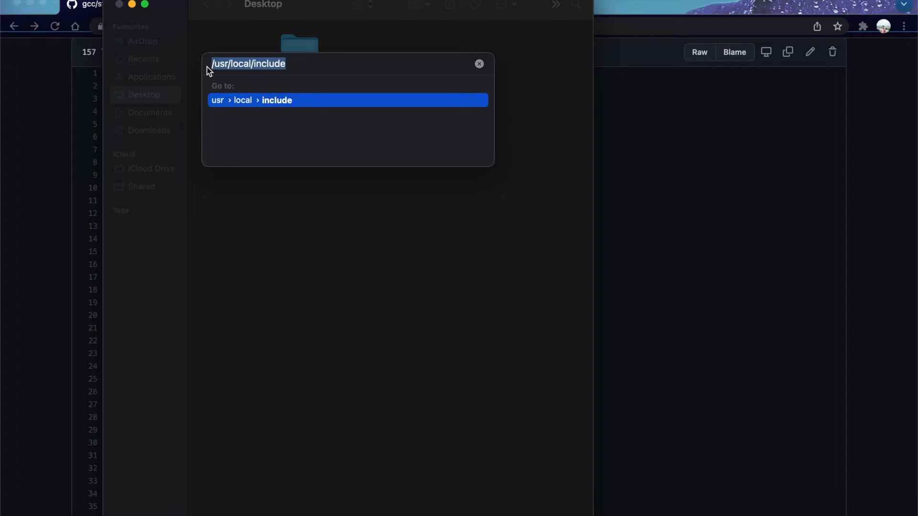
{"action": "left_click", "coordinate": [294, 64]}
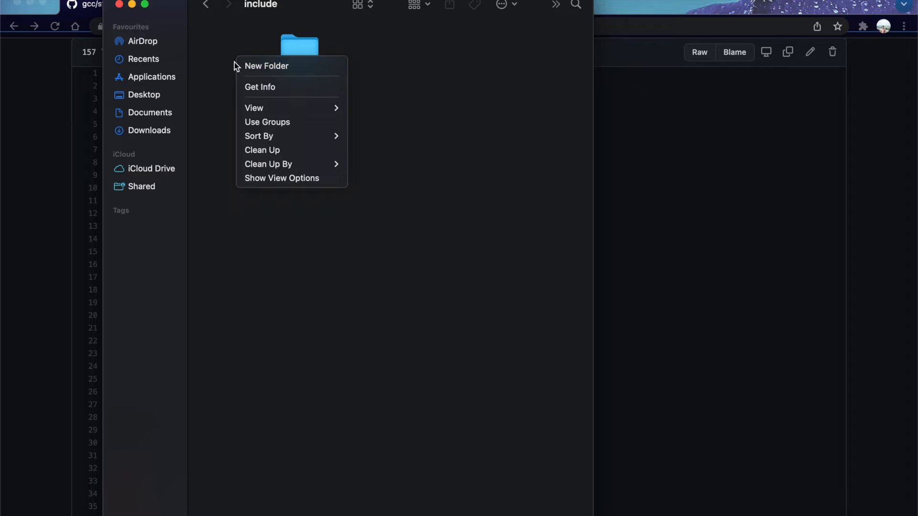
Create an authorized new folder named 'bits' in /usr/local/include and open it.
{"action": "left_click", "coordinate": [266, 66]}
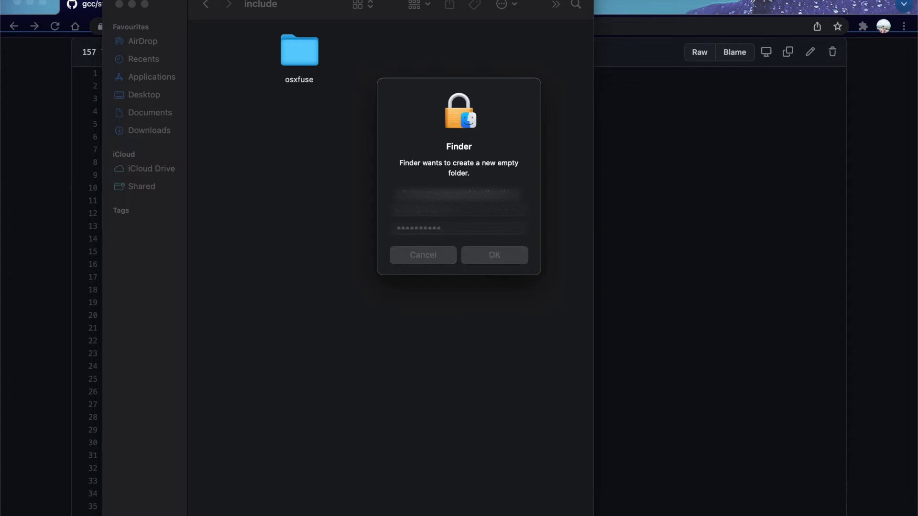
{"action": "left_click", "coordinate": [495, 255]}
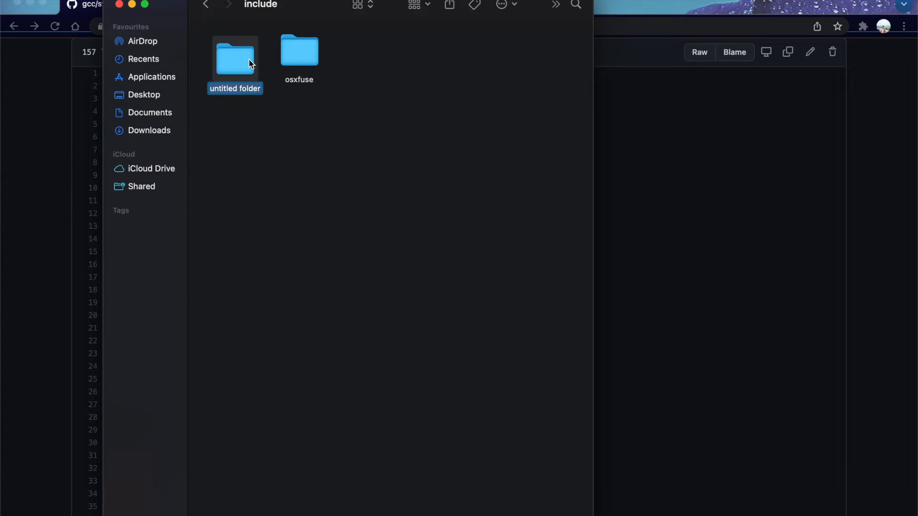
{"action": "type", "text": "bits"}
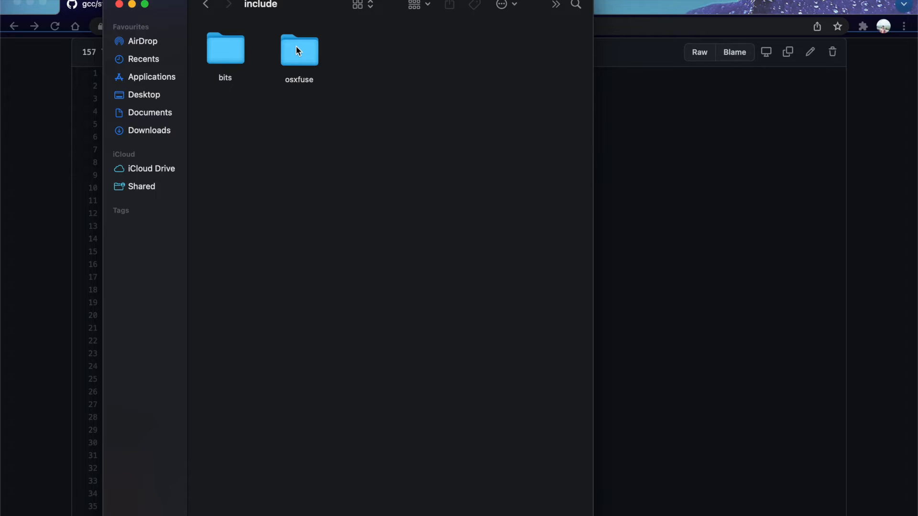
{"action": "double_click", "coordinate": [300, 48]}
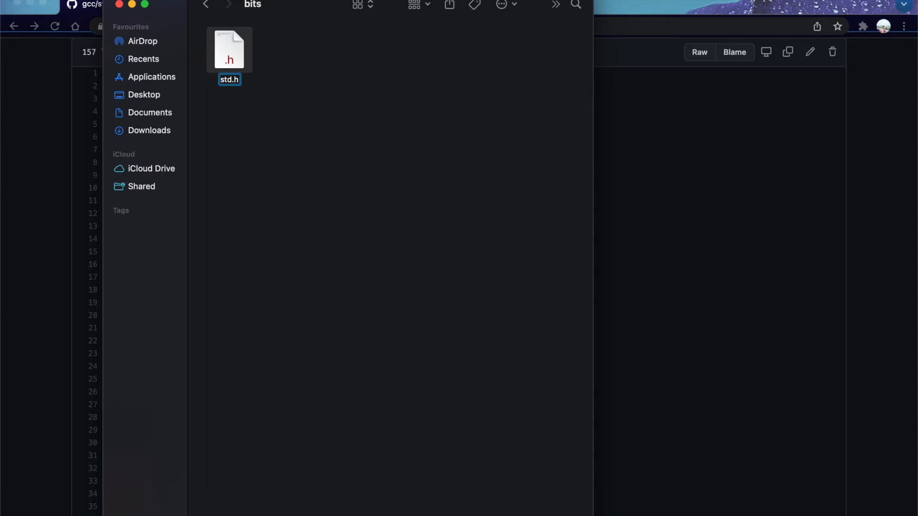
Open the stdc++.h header from the bits folder in TextEdit.
{"action": "right_click", "coordinate": [229, 49]}
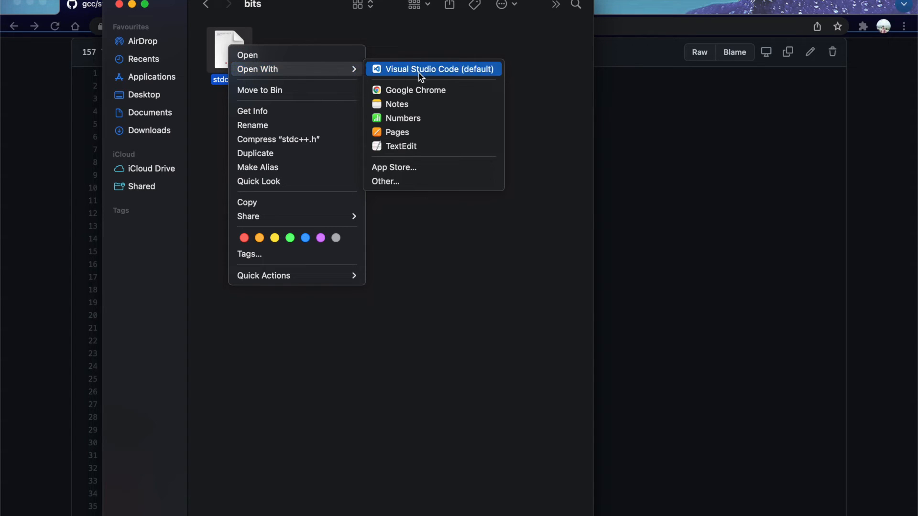
{"action": "mouse_move", "coordinate": [434, 149]}
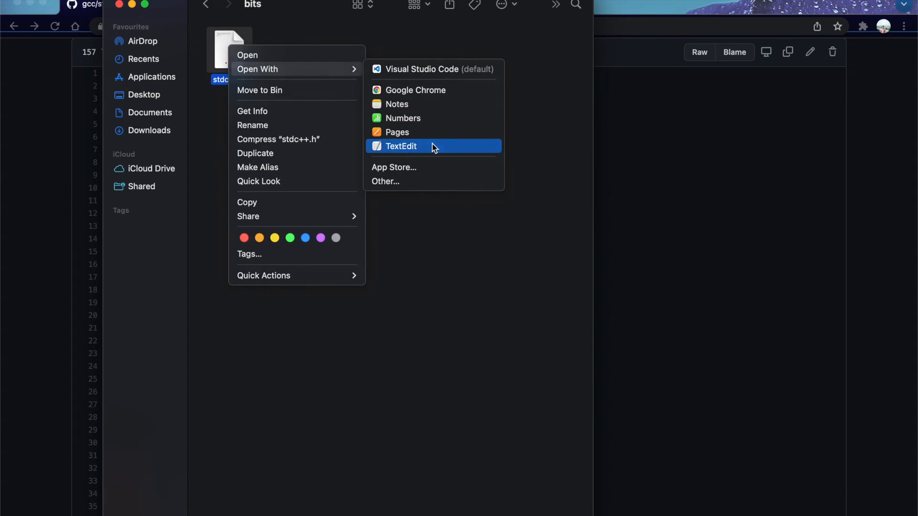
{"action": "left_click", "coordinate": [400, 146]}
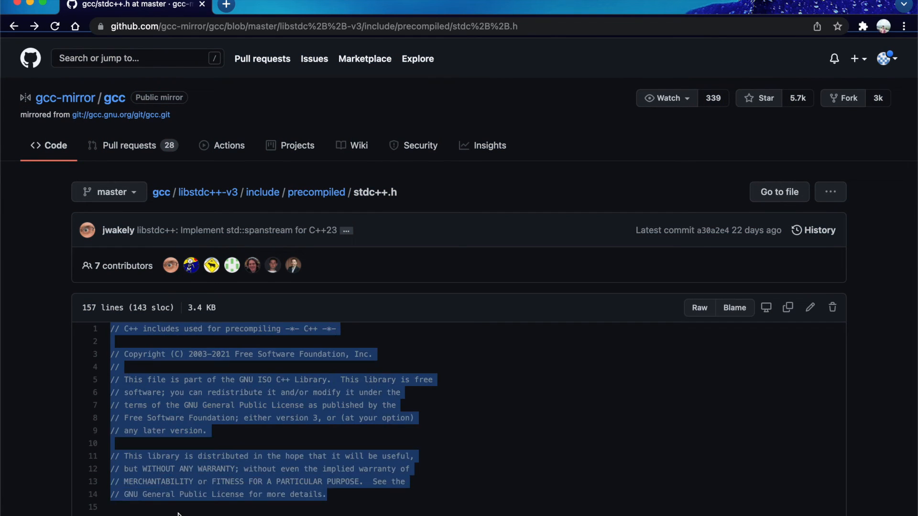
Scroll through the GCC stdc++.h source code on the GitHub page.
{"action": "scroll", "scroll_direction": "down", "scroll_amount": 3}
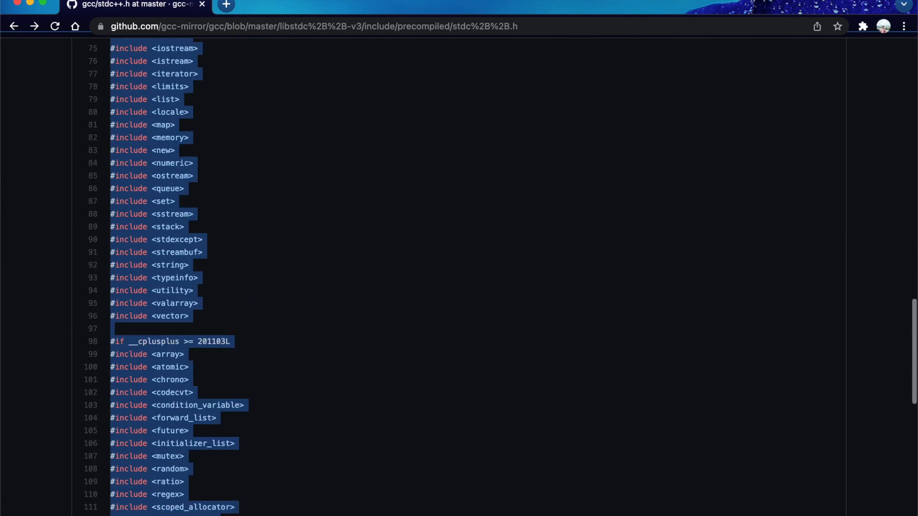
{"action": "scroll", "scroll_direction": "down", "scroll_amount": 3}
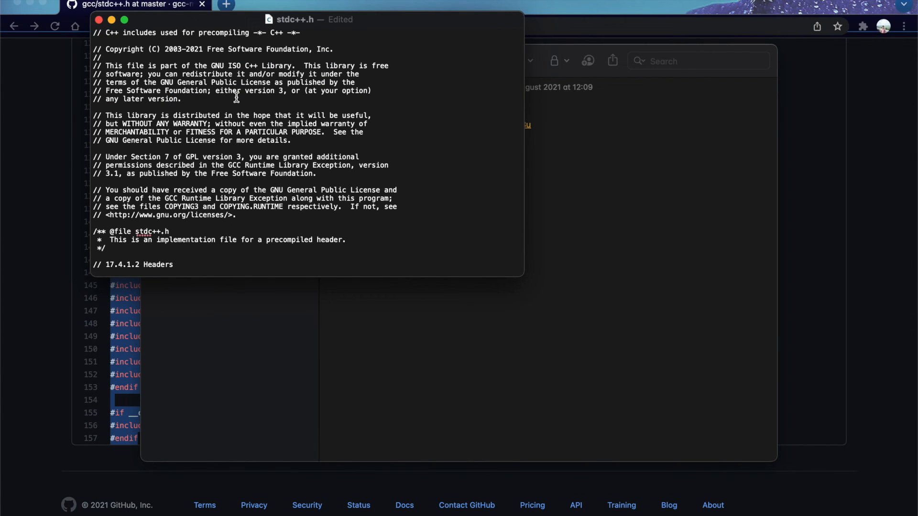
{"action": "scroll", "scroll_direction": "down", "scroll_amount": 3}
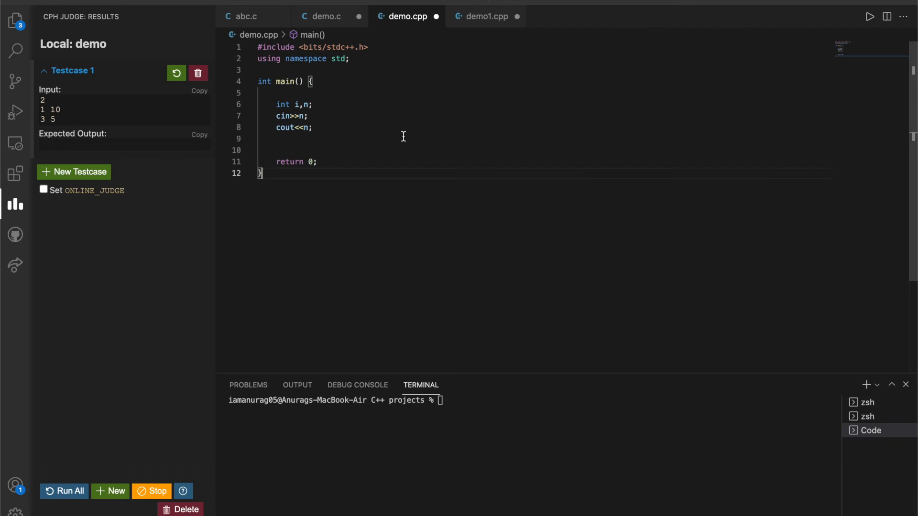
Run demo.cpp so the terminal compiles it with g++ -o demo and launches it.
{"action": "left_click", "coordinate": [871, 16]}
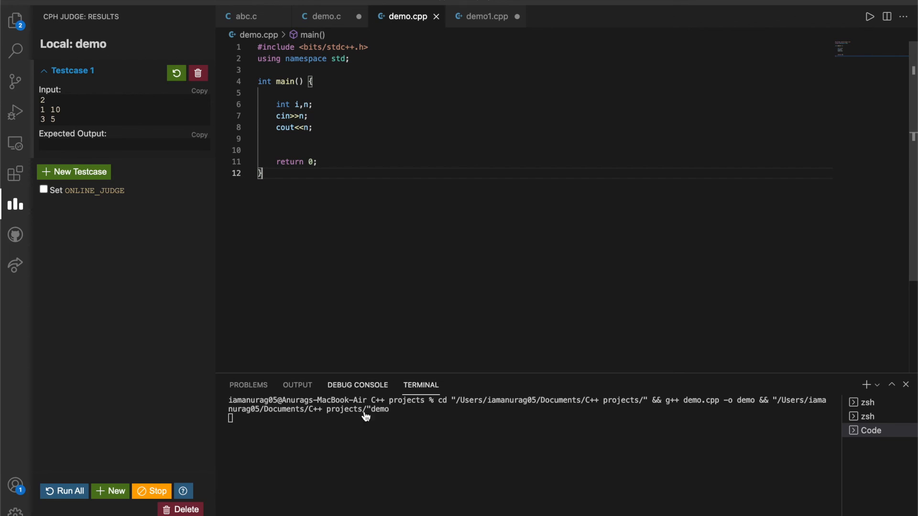